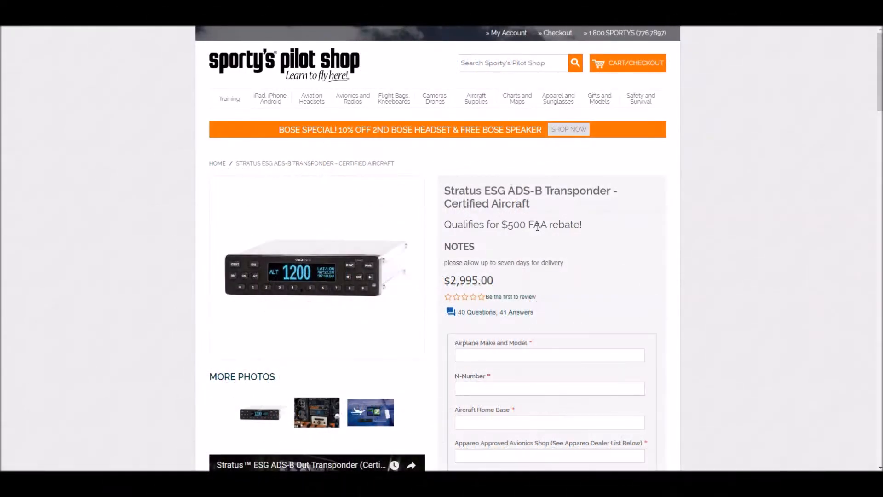
{"action": "mouse_move", "coordinate": [629, 259]}
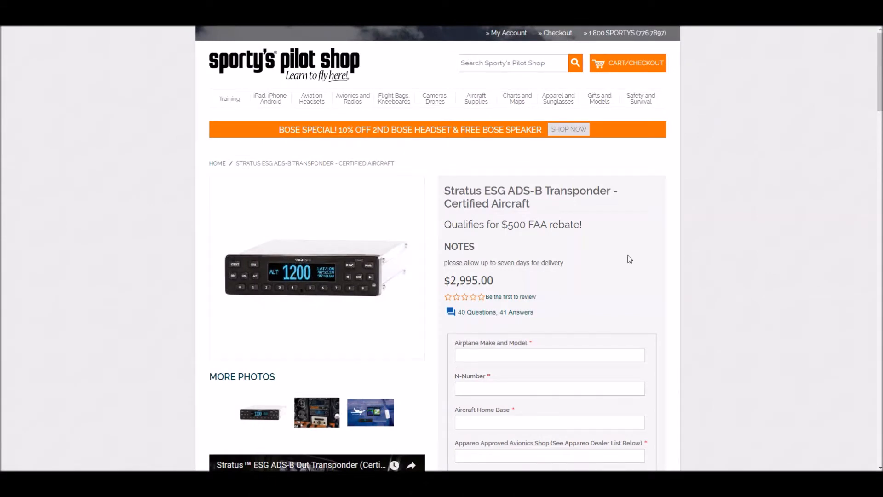
{"action": "mouse_move", "coordinate": [711, 252]}
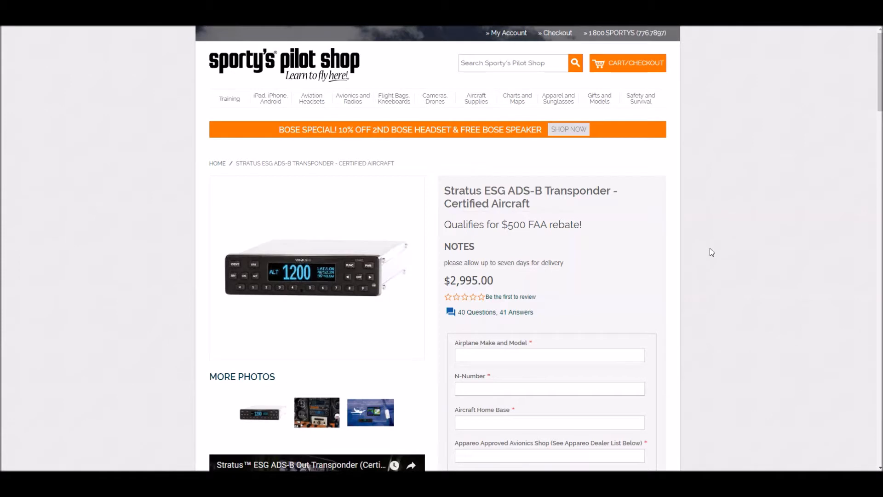
{"action": "mouse_move", "coordinate": [708, 220]}
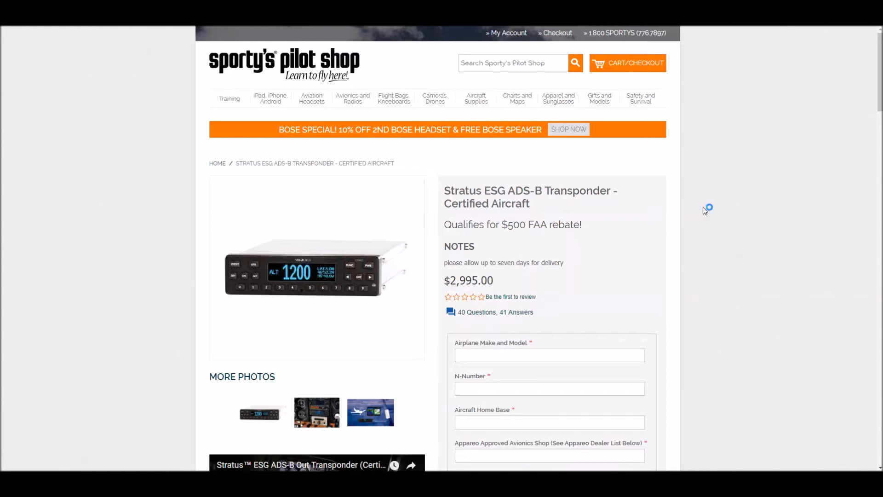
{"action": "mouse_move", "coordinate": [704, 210]}
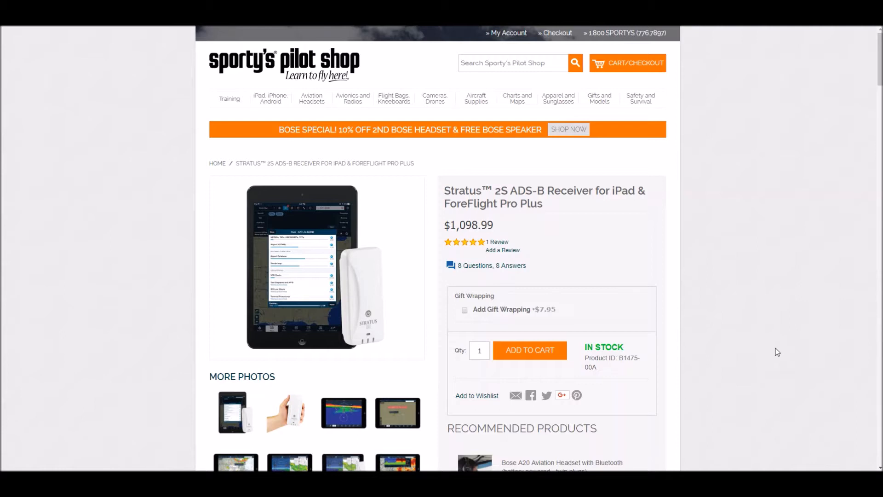
{"action": "mouse_move", "coordinate": [632, 180]}
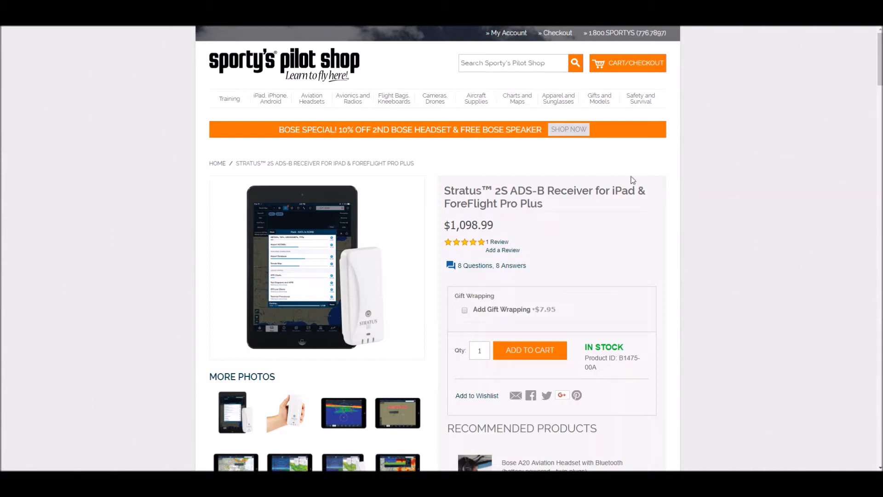
- Highlight the Stratus 2S product name on its $1,098.99 receiver page
{"action": "left_click_drag", "start_coordinate": [446, 190], "coordinate": [611, 190]}
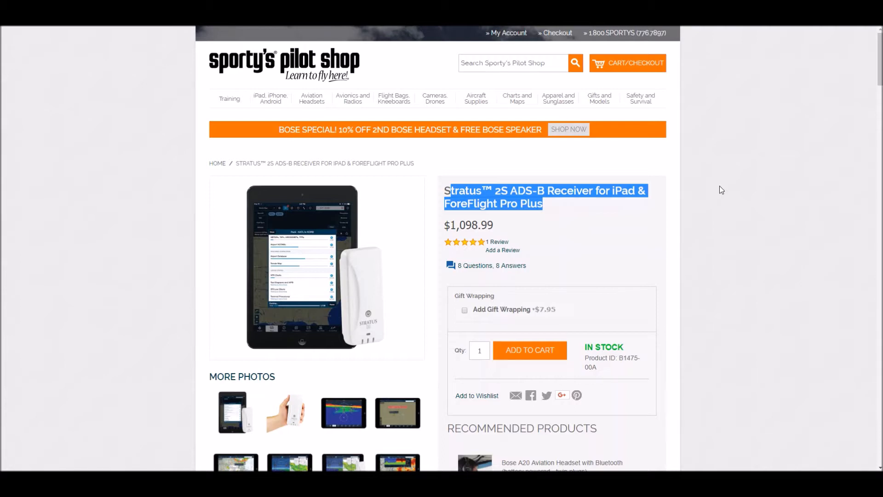
{"action": "mouse_move", "coordinate": [631, 266]}
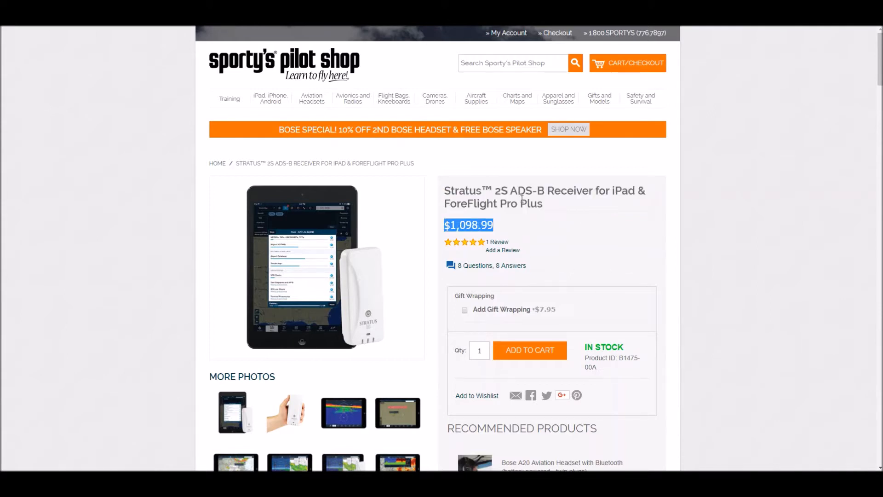
{"action": "mouse_move", "coordinate": [562, 218]}
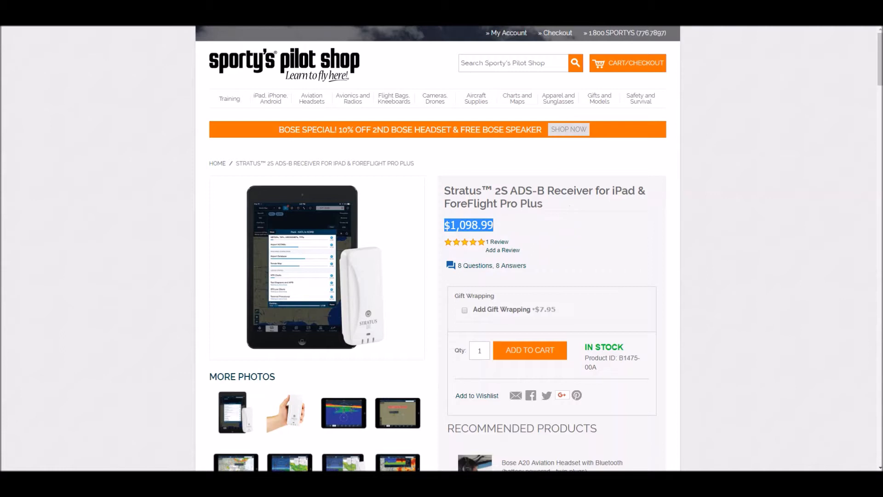
{"action": "mouse_move", "coordinate": [604, 284]}
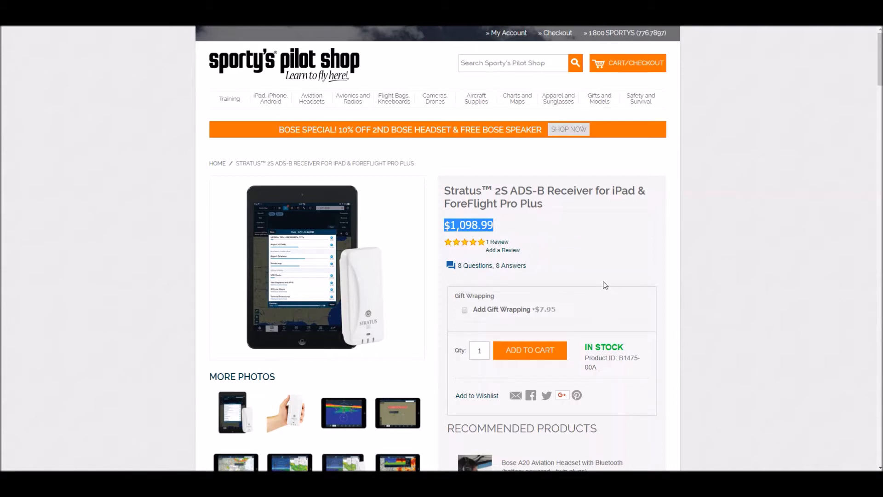
{"action": "mouse_move", "coordinate": [657, 302]}
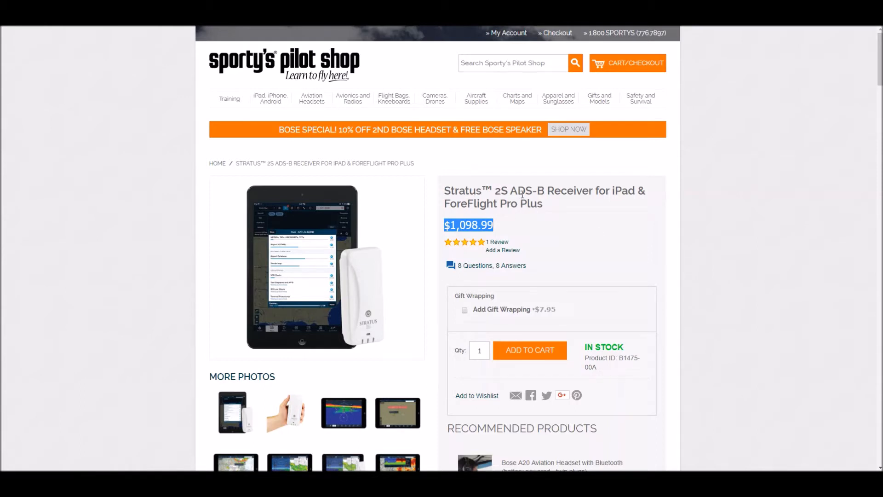
{"action": "mouse_move", "coordinate": [634, 218]}
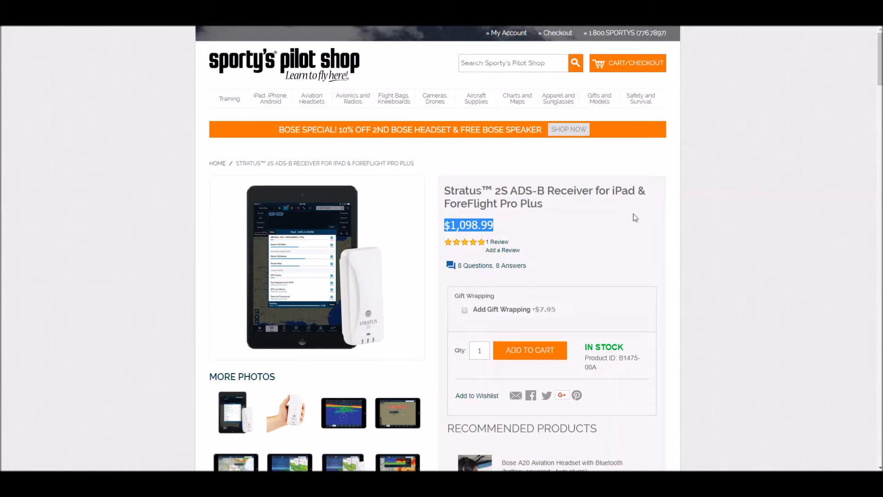
{"action": "mouse_move", "coordinate": [549, 218]}
{"action": "type", "text": "ads-b receiver for ipad"}
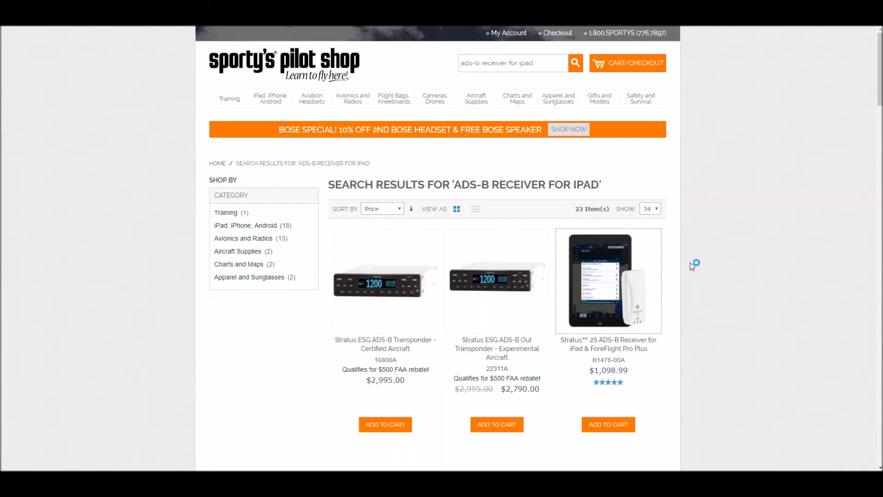
- Scroll the receiver listing past the $849 models to the $599 Garmin GDL 39 and $449 Stratus 1S
{"action": "scroll", "scroll_direction": "down", "scroll_amount": 3}
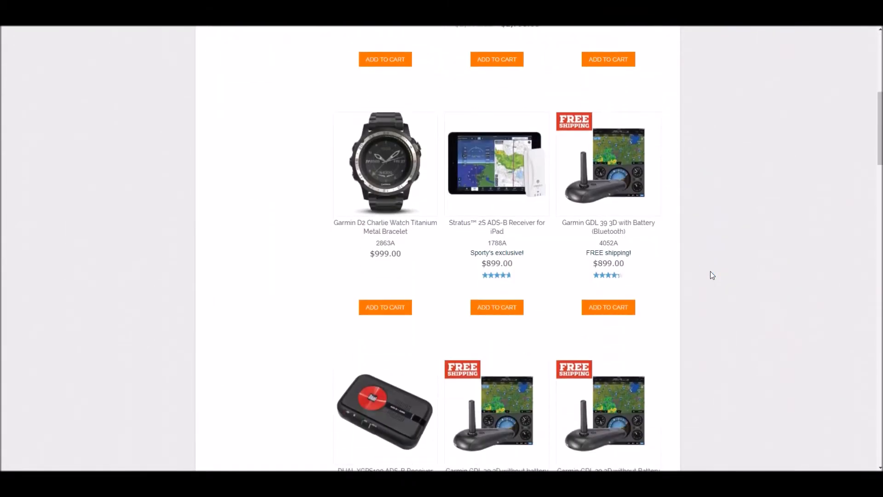
{"action": "mouse_move", "coordinate": [639, 281]}
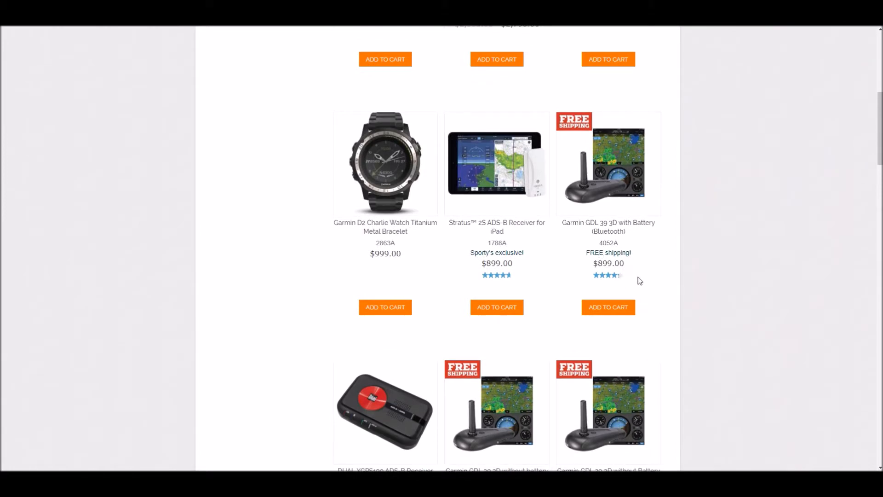
{"action": "mouse_move", "coordinate": [647, 276]}
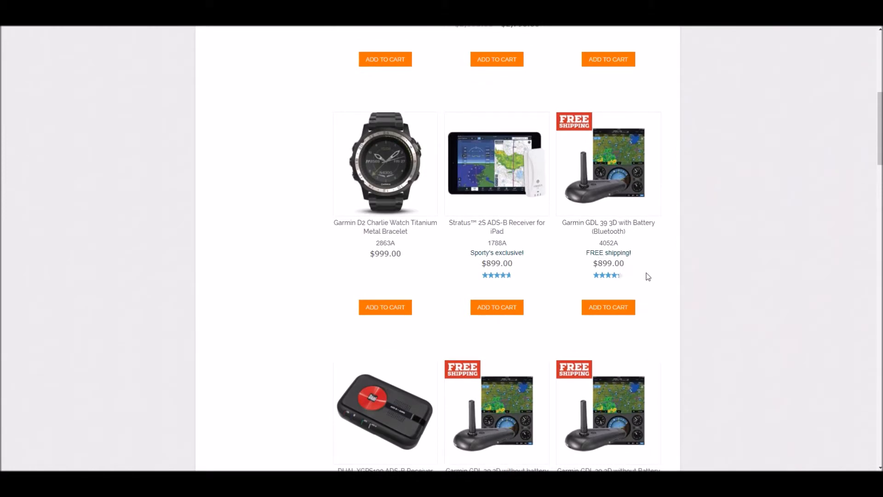
{"action": "mouse_move", "coordinate": [517, 237]}
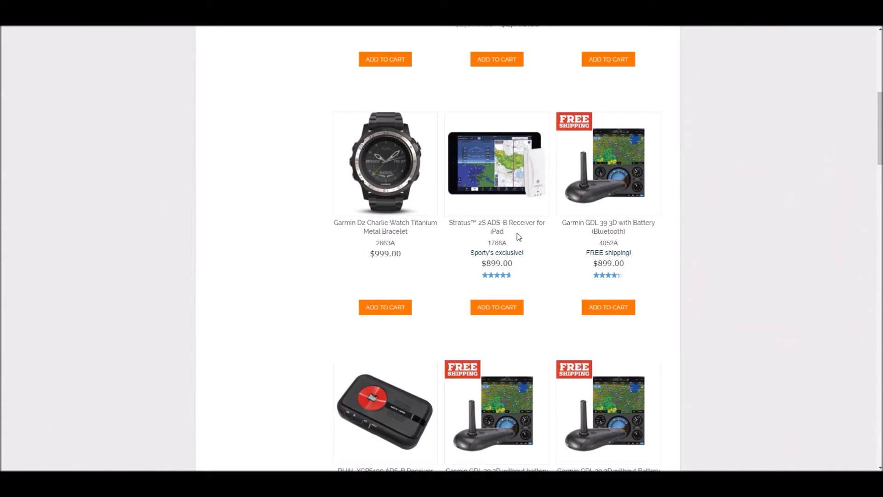
{"action": "mouse_move", "coordinate": [527, 238]}
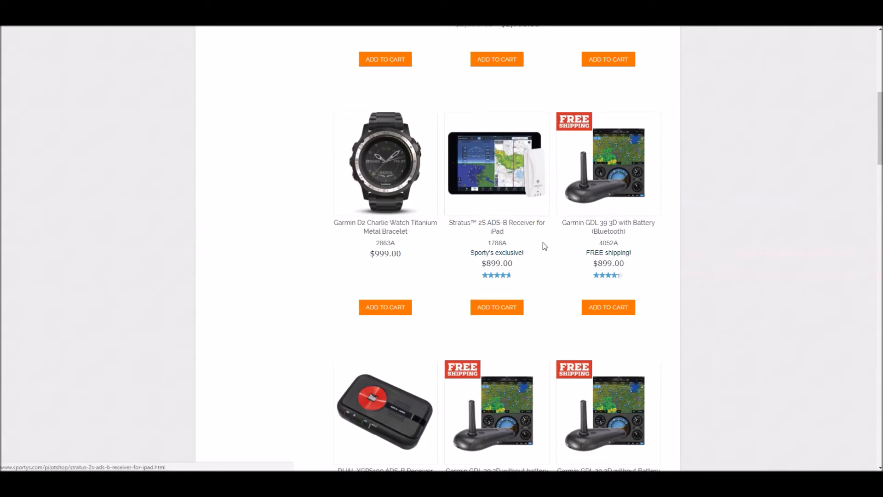
{"action": "mouse_move", "coordinate": [525, 191]}
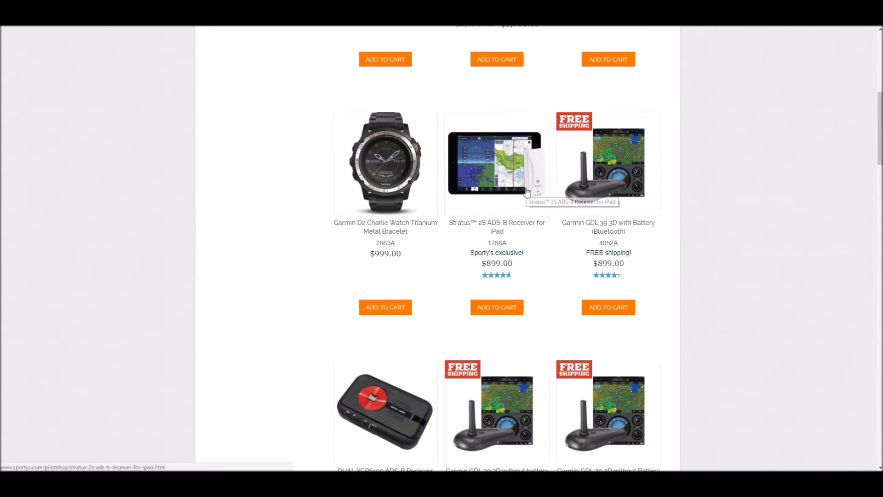
{"action": "mouse_move", "coordinate": [721, 323]}
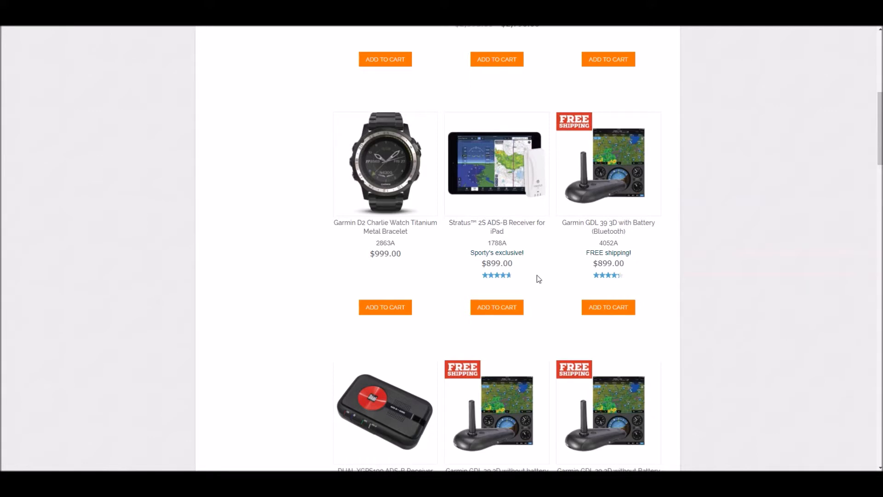
{"action": "scroll", "scroll_direction": "down", "scroll_amount": 3}
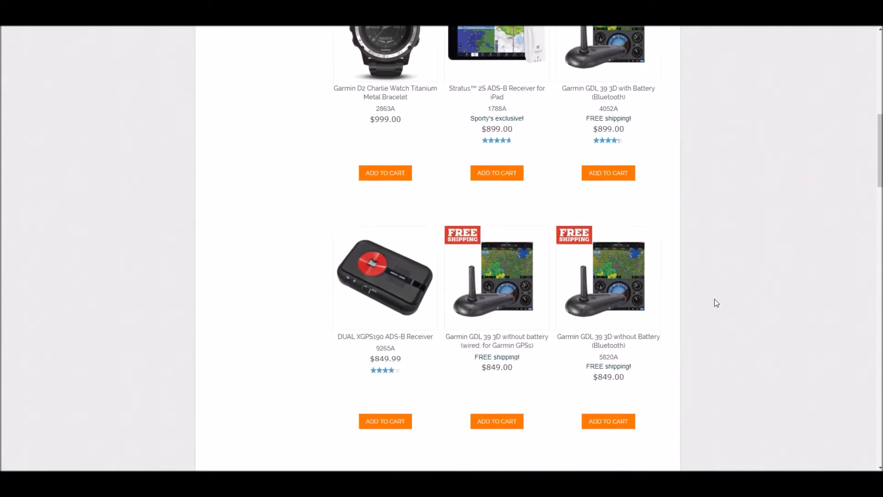
{"action": "scroll", "scroll_direction": "down", "scroll_amount": 3}
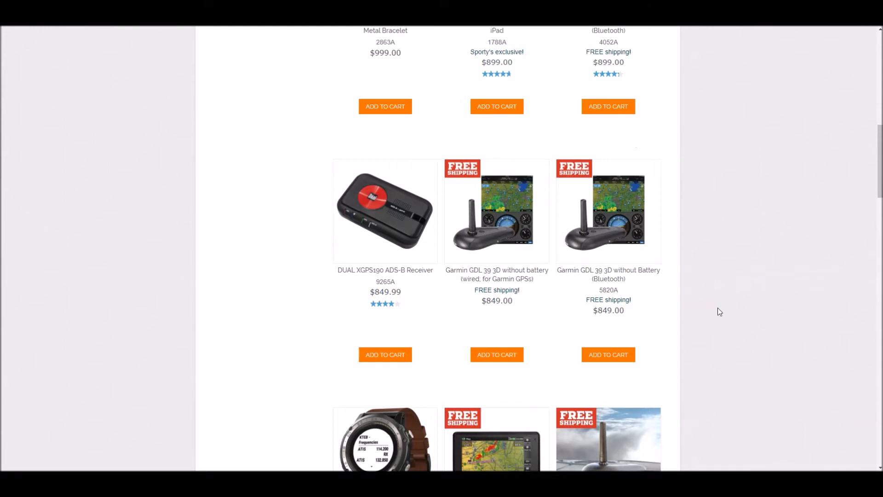
{"action": "scroll", "scroll_direction": "up", "scroll_amount": 3}
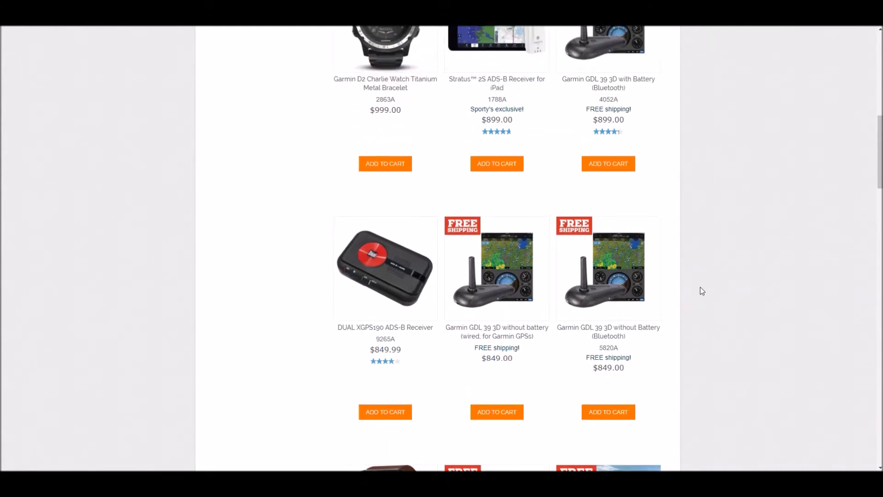
{"action": "scroll", "scroll_direction": "down", "scroll_amount": 3}
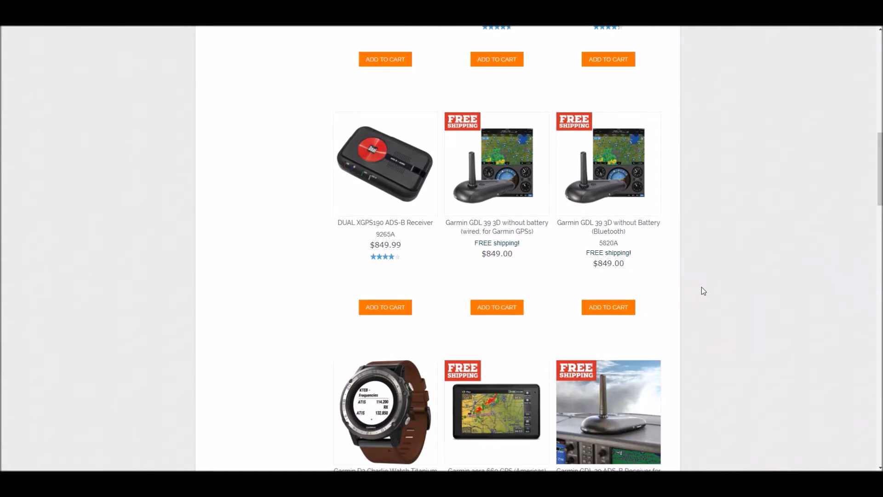
{"action": "mouse_move", "coordinate": [526, 261]}
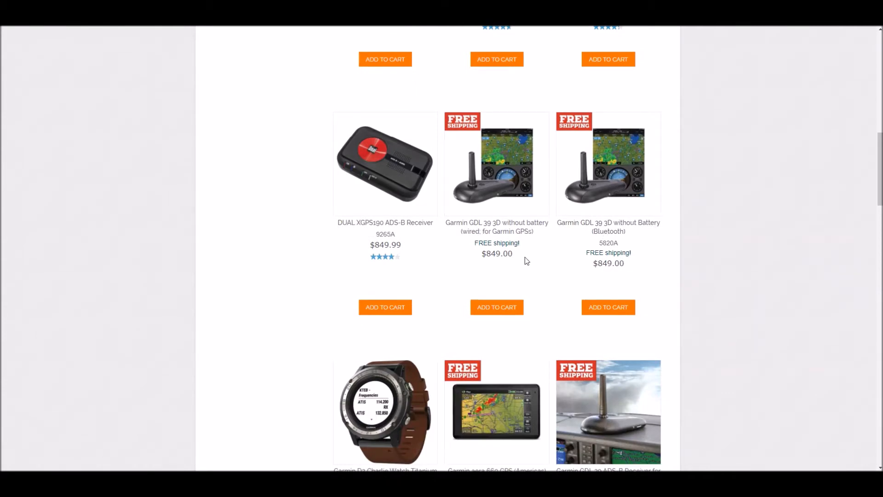
{"action": "mouse_move", "coordinate": [526, 252]}
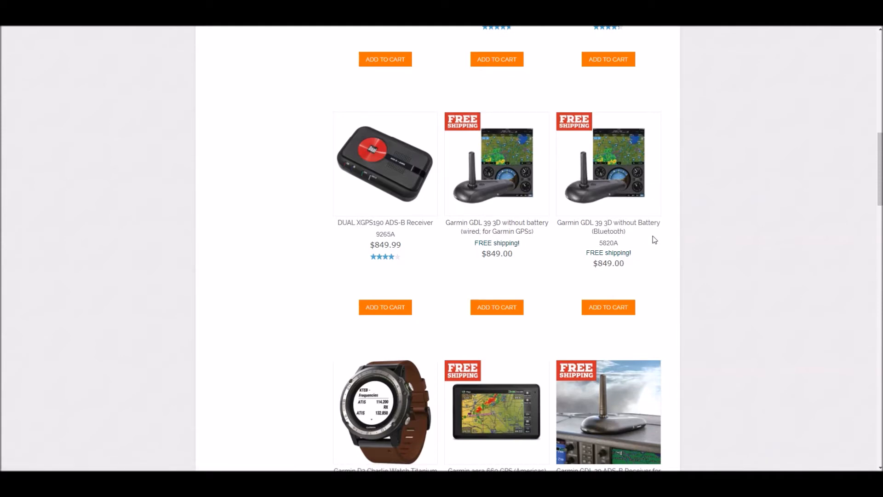
{"action": "scroll", "scroll_direction": "down", "scroll_amount": 3}
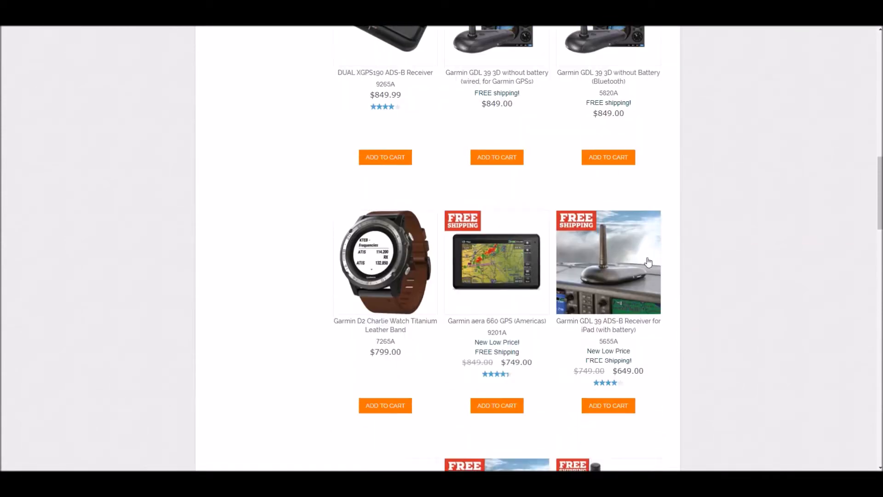
{"action": "scroll", "scroll_direction": "down", "scroll_amount": 3}
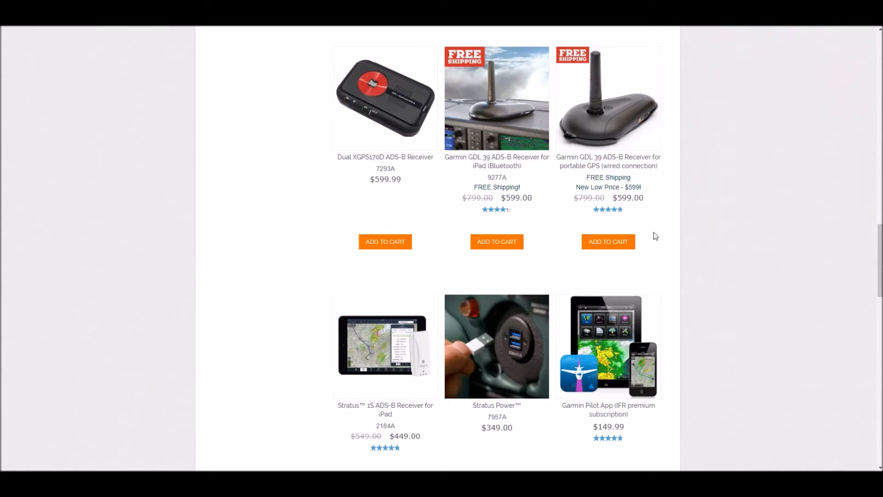
{"action": "mouse_move", "coordinate": [634, 213]}
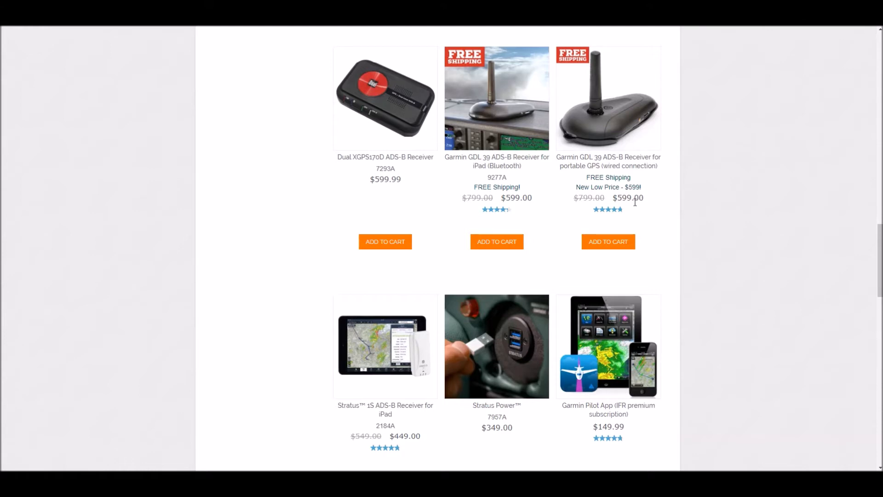
{"action": "scroll", "scroll_direction": "down", "scroll_amount": 3}
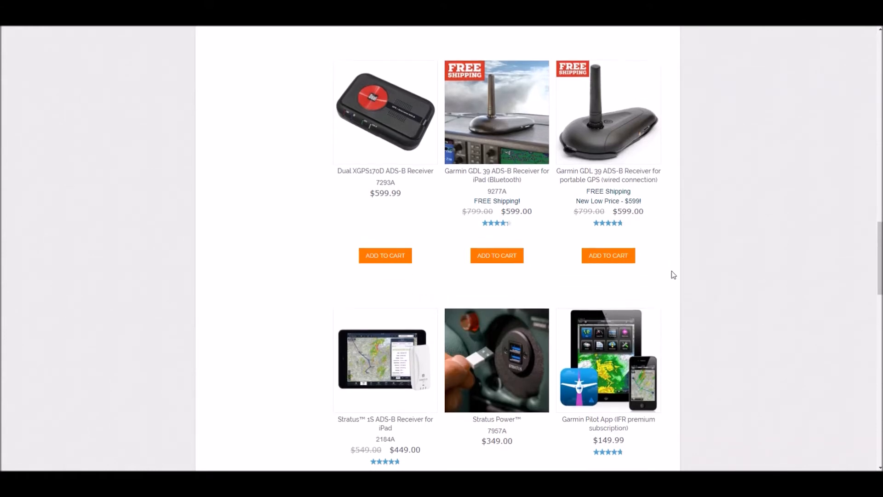
{"action": "scroll", "scroll_direction": "down", "scroll_amount": 3}
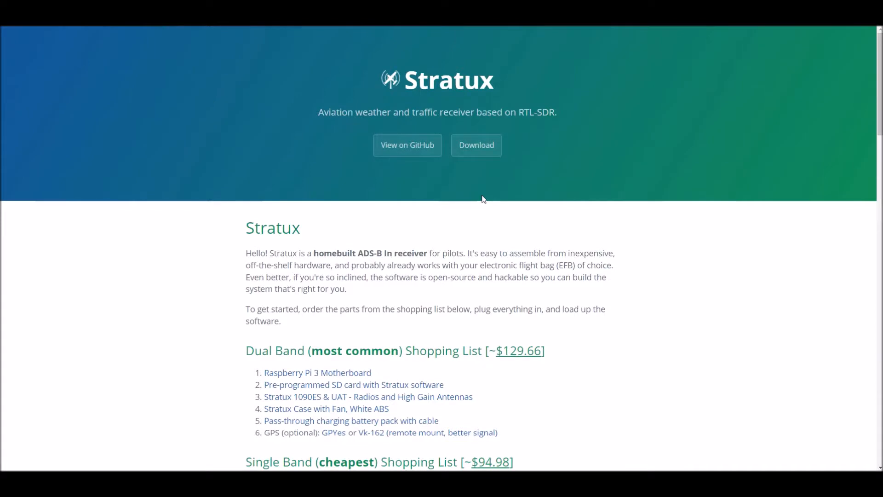
{"action": "mouse_move", "coordinate": [561, 200]}
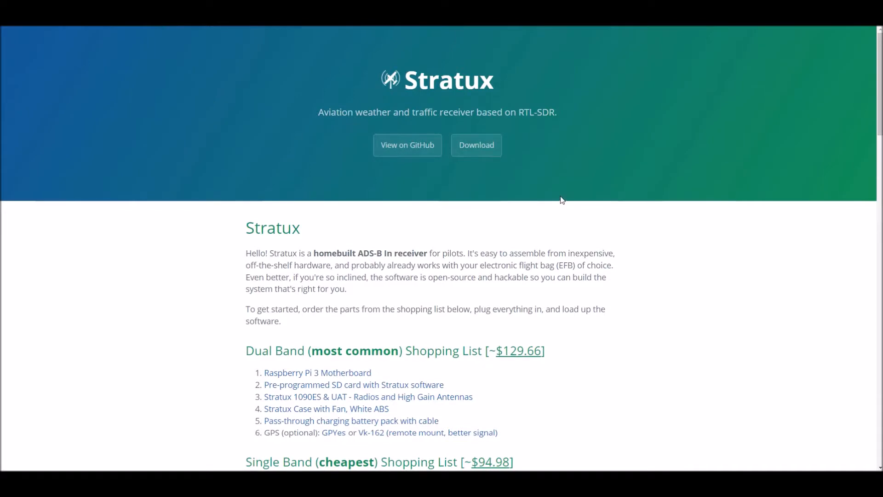
{"action": "mouse_move", "coordinate": [560, 194]}
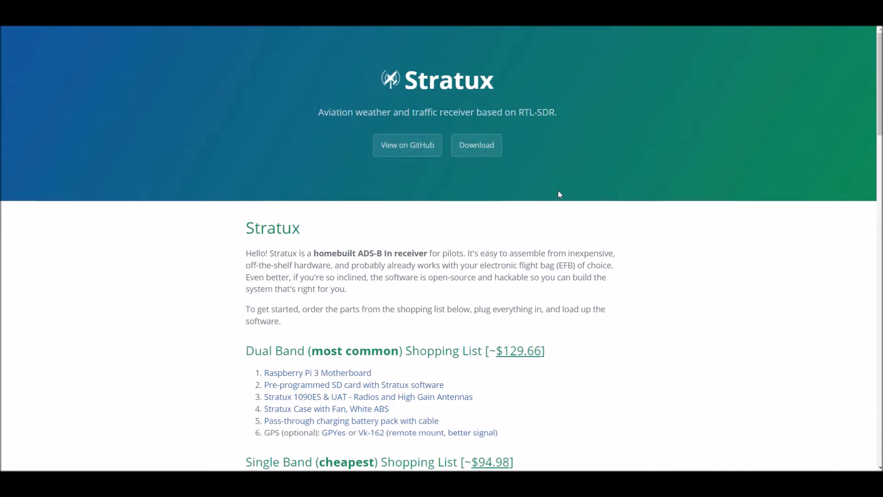
{"action": "mouse_move", "coordinate": [569, 216]}
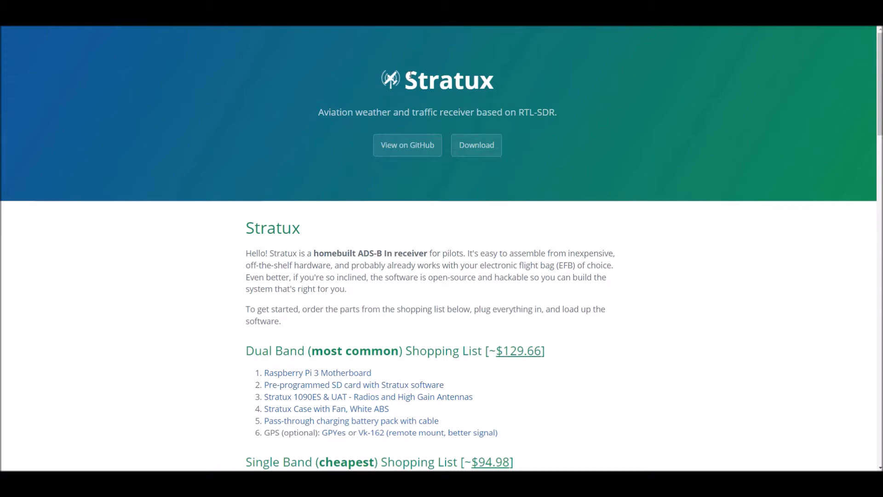
- Scroll to the shopping lists and briefly highlight the cheapest Single Band (~$94.98) heading
{"action": "scroll", "scroll_direction": "down", "scroll_amount": 3}
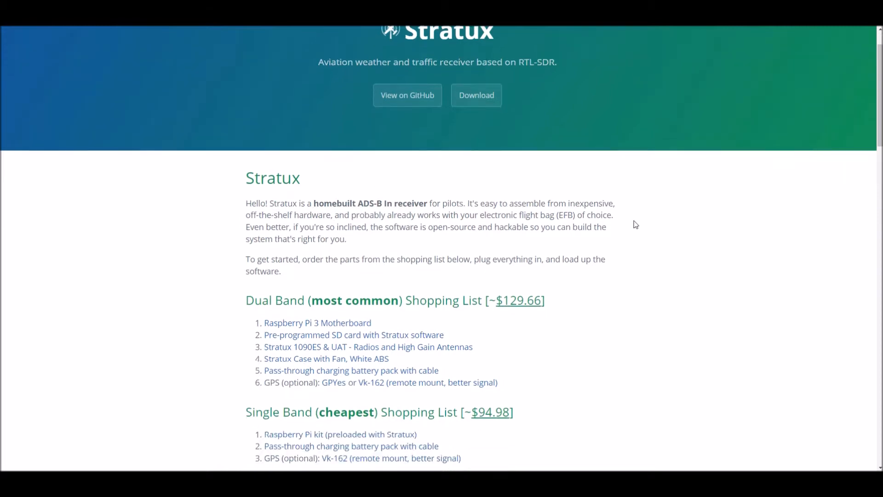
{"action": "scroll", "scroll_direction": "down", "scroll_amount": 3}
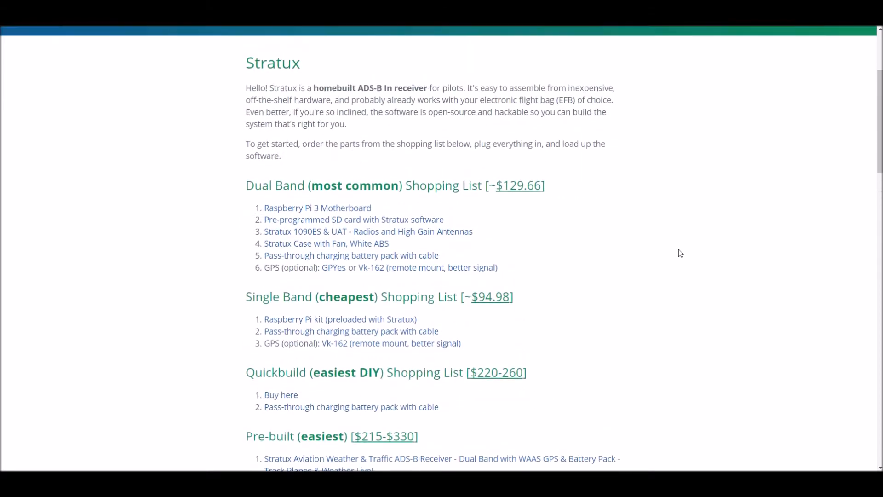
{"action": "left_click_drag", "start_coordinate": [251, 296], "coordinate": [357, 296]}
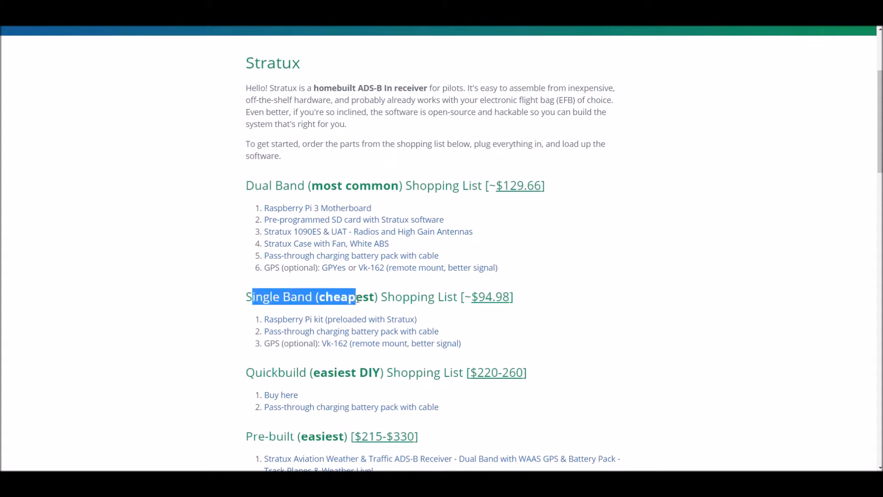
{"action": "left_click", "coordinate": [637, 332]}
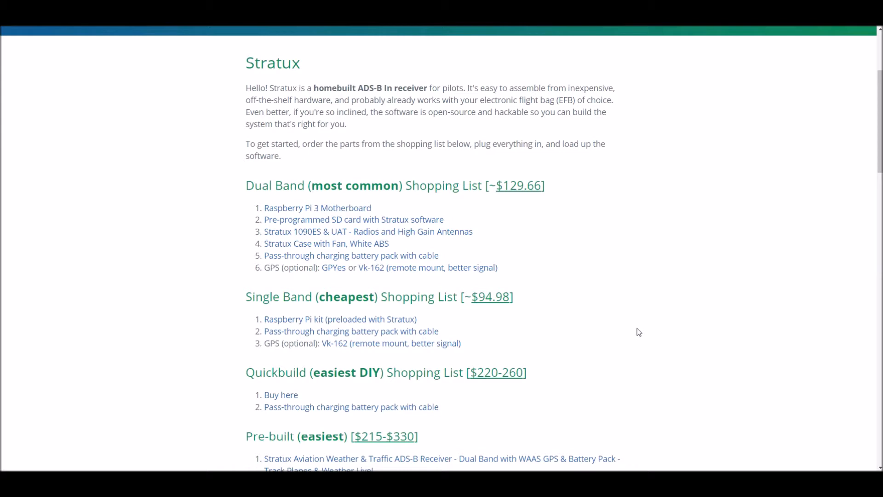
{"action": "mouse_move", "coordinate": [465, 240]}
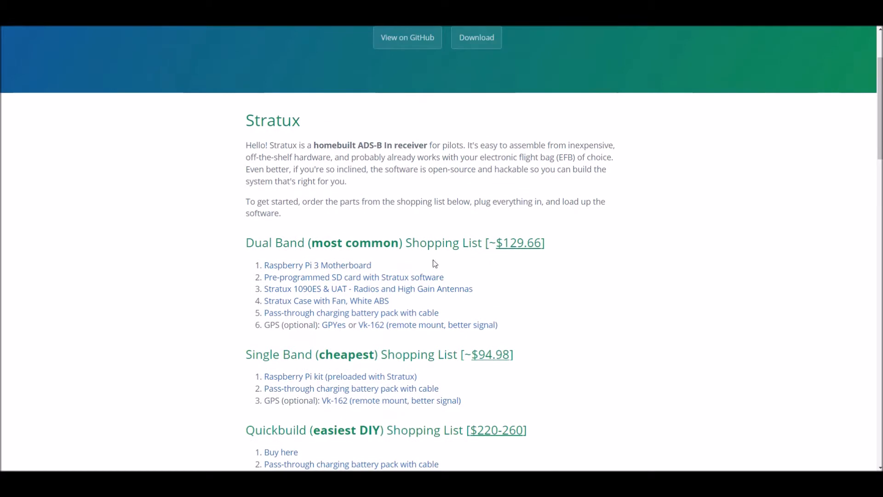
{"action": "left_click_drag", "start_coordinate": [246, 242], "coordinate": [542, 243]}
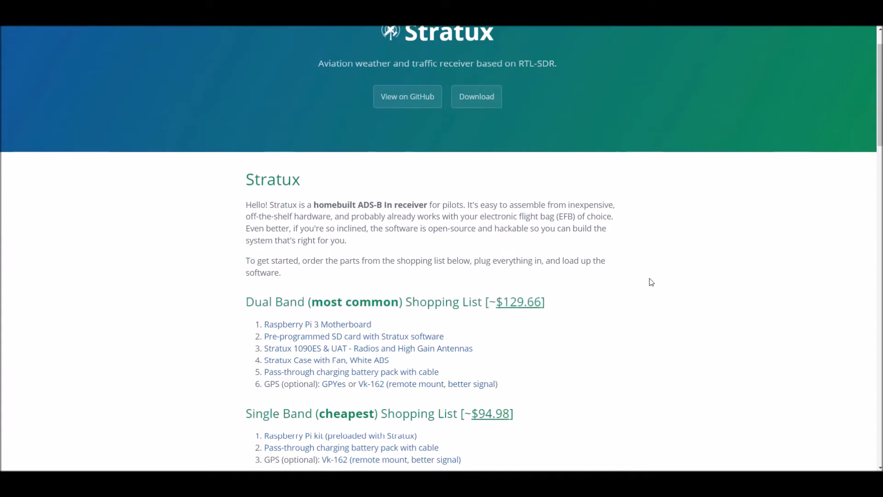
{"action": "mouse_move", "coordinate": [637, 356]}
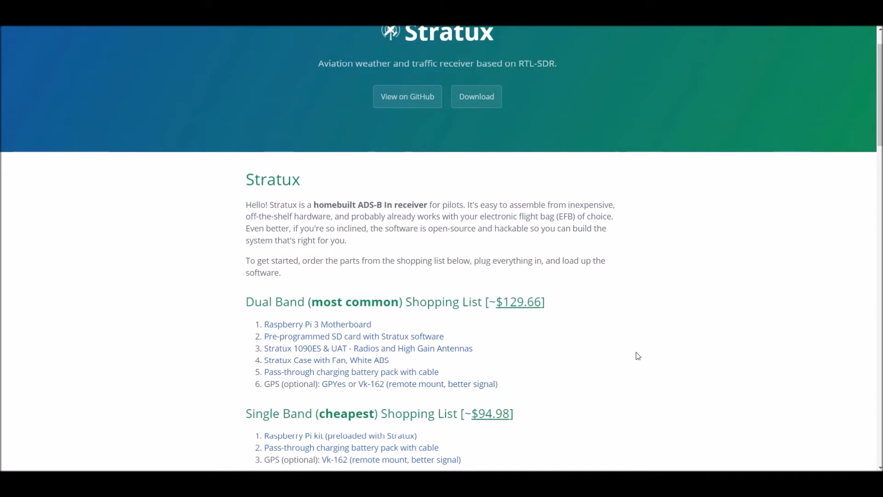
{"action": "mouse_move", "coordinate": [267, 388]}
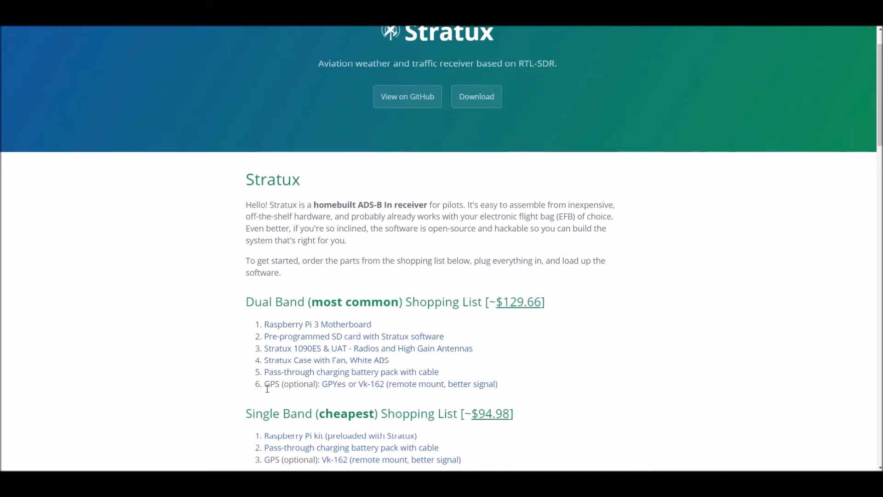
{"action": "mouse_move", "coordinate": [415, 387]}
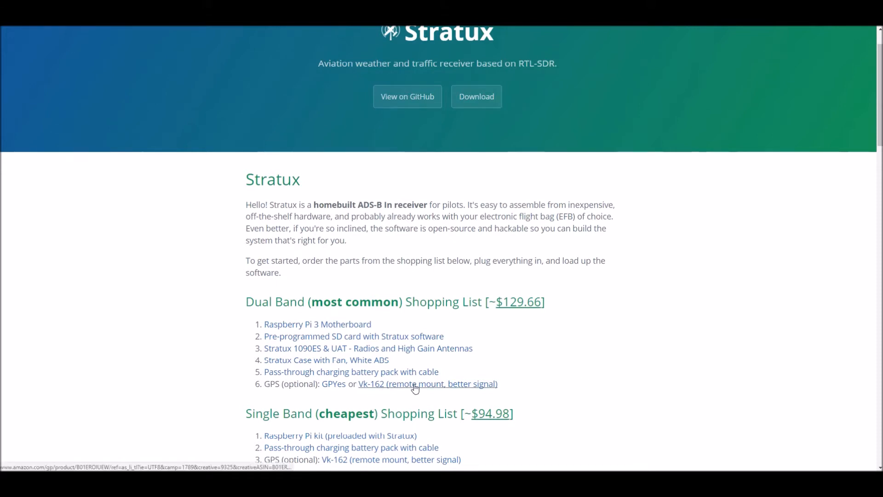
{"action": "mouse_move", "coordinate": [254, 369]}
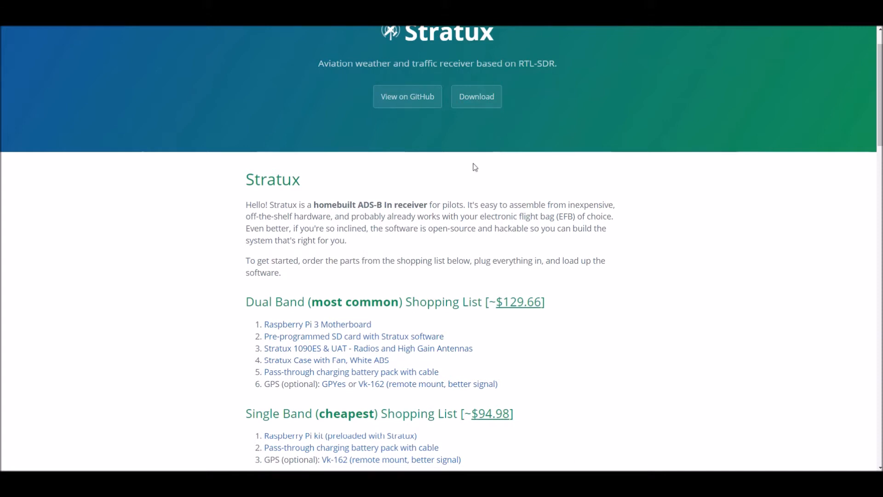
{"action": "mouse_move", "coordinate": [656, 234]}
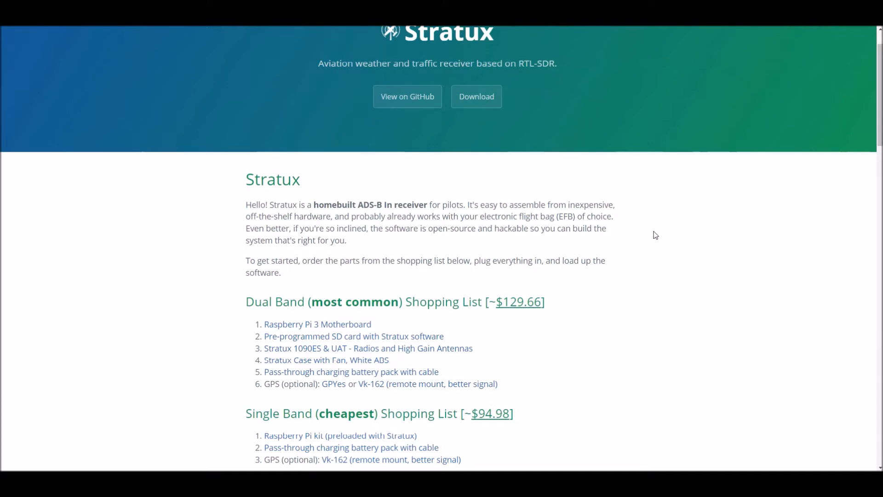
{"action": "scroll", "scroll_direction": "up", "scroll_amount": 3}
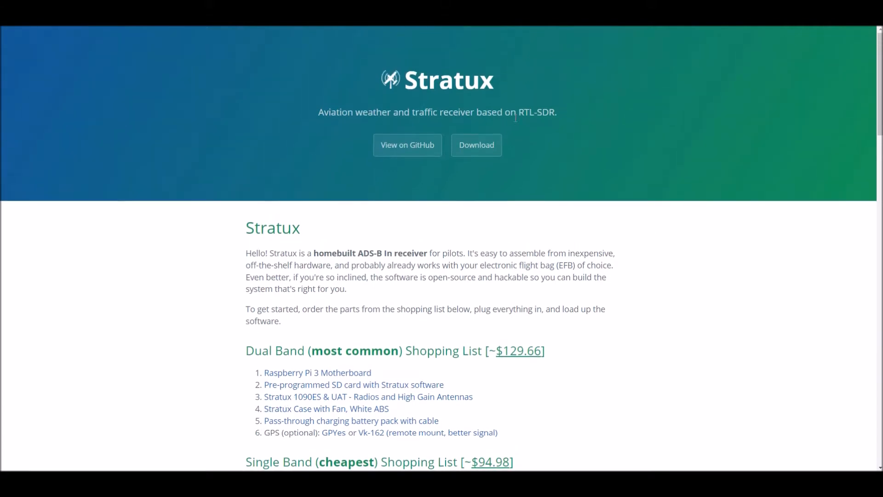
{"action": "mouse_move", "coordinate": [645, 229]}
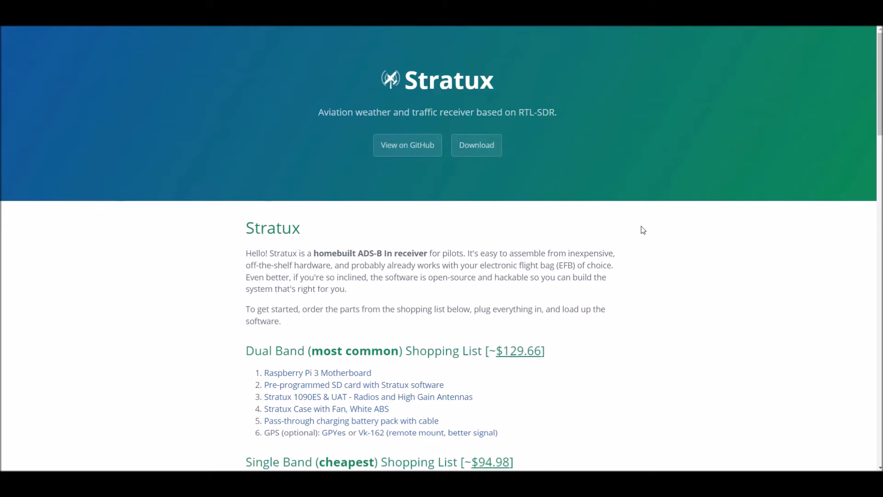
{"action": "mouse_move", "coordinate": [640, 216]}
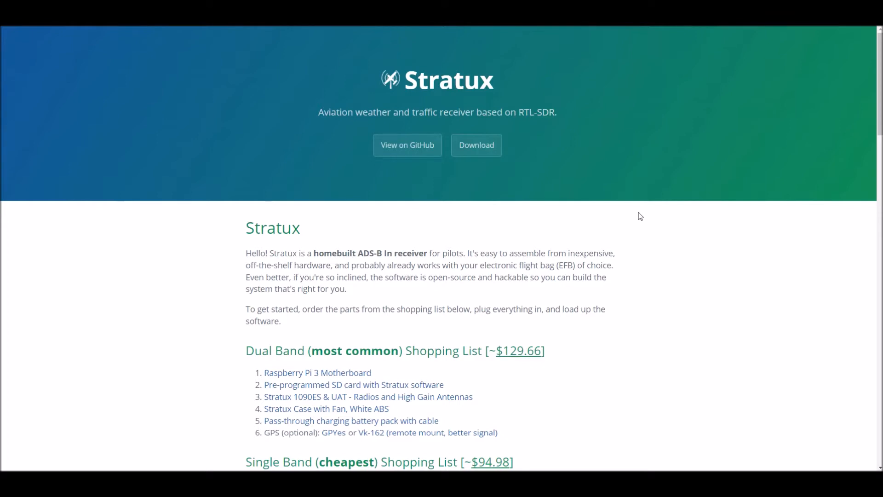